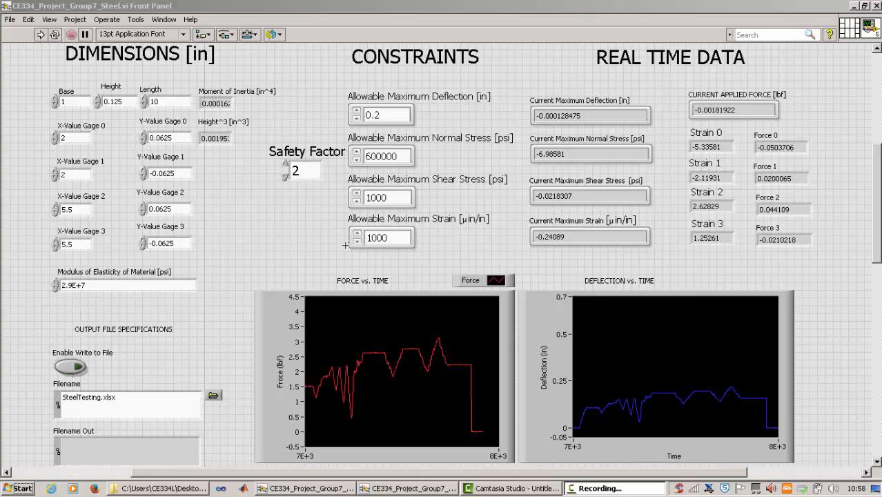
mouse_move(276, 243)
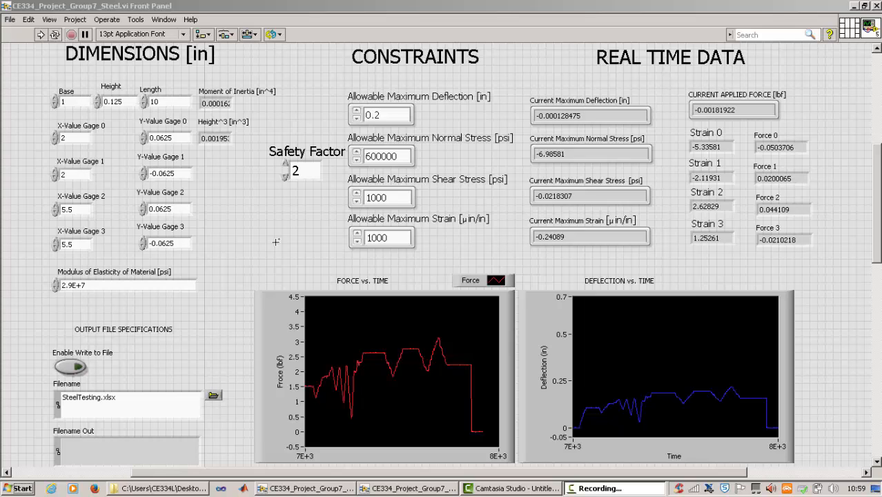
mouse_move(312, 225)
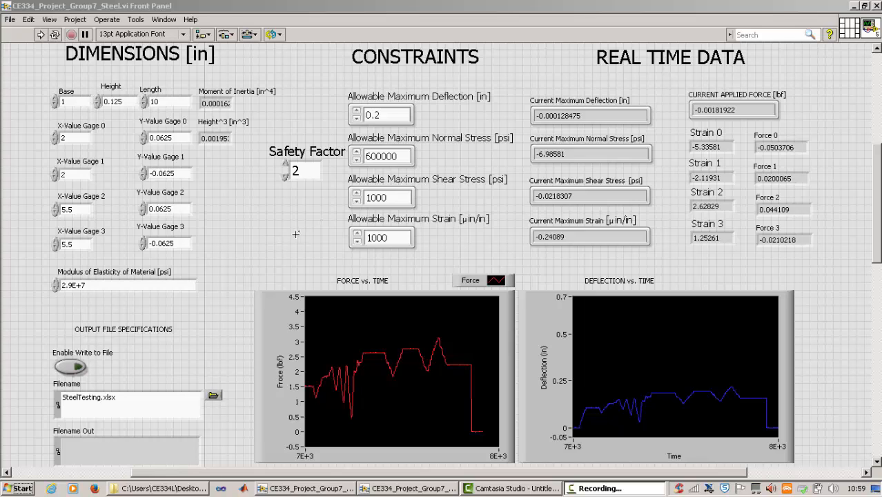
mouse_move(278, 246)
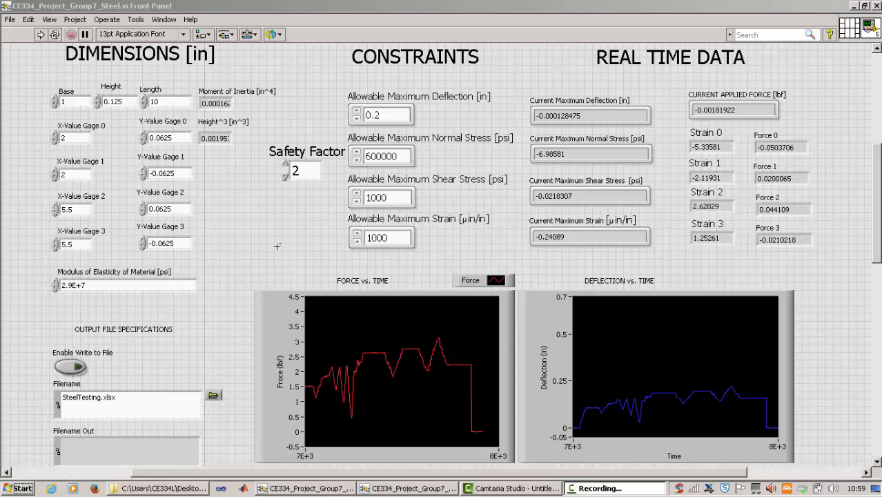
mouse_move(598, 210)
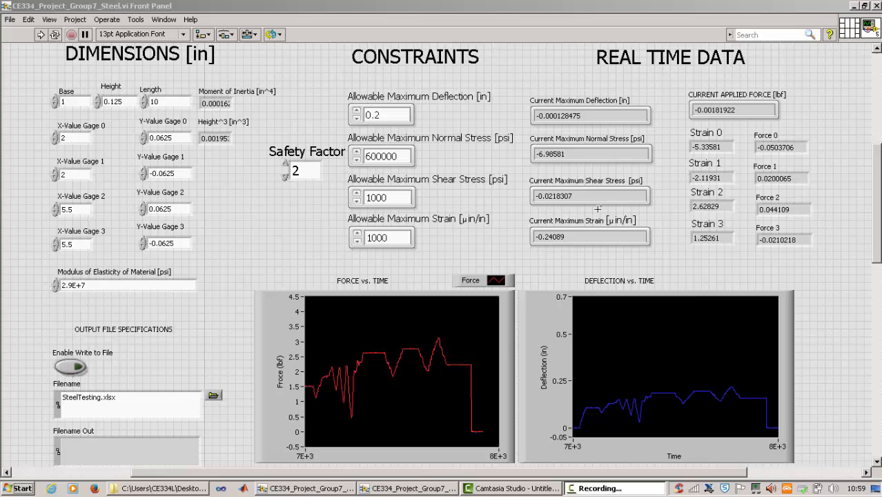
mouse_move(498, 364)
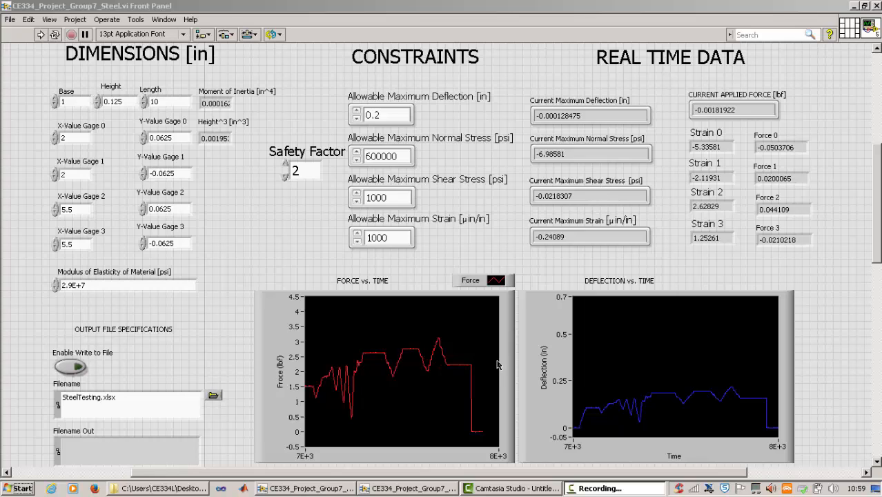
mouse_move(295, 212)
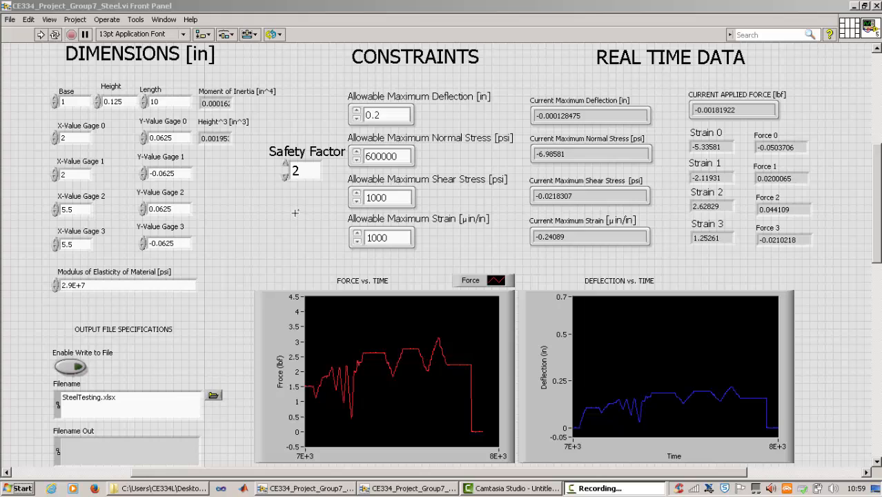
mouse_move(171, 60)
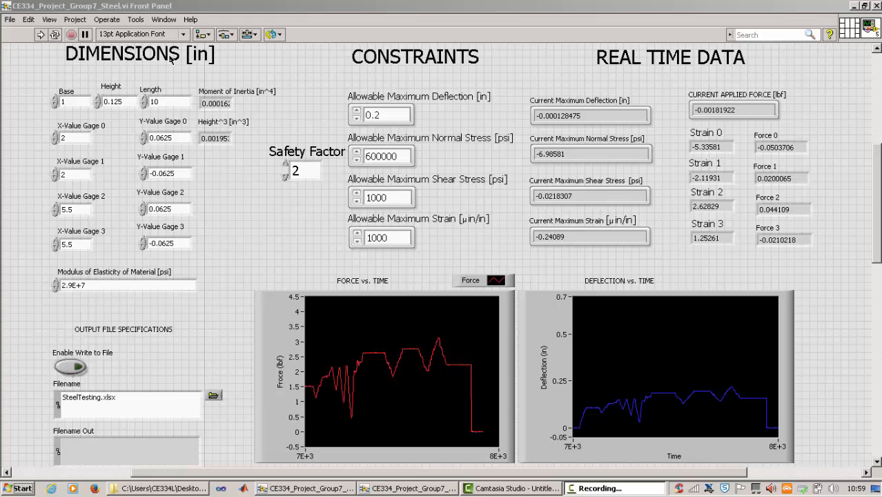
Step: Switch from the front panel to the VI's block diagram via the Window menu, then reach the View menu
click(164, 19)
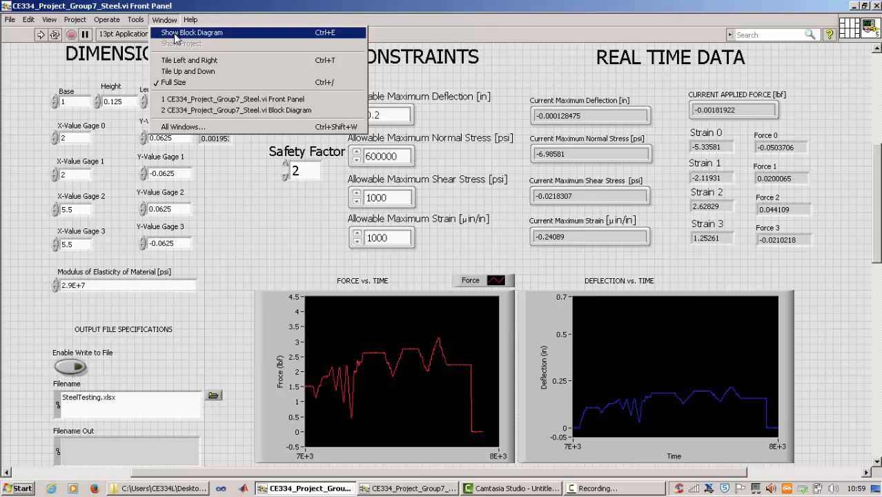
click(190, 33)
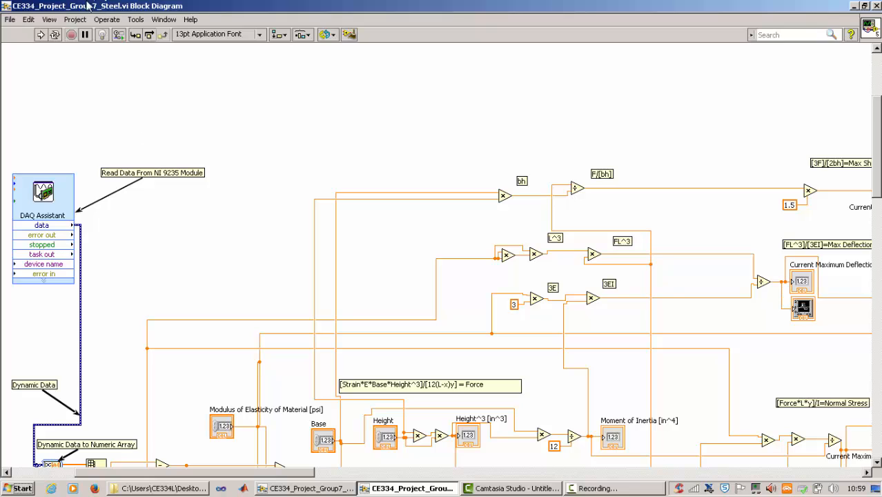
click(50, 19)
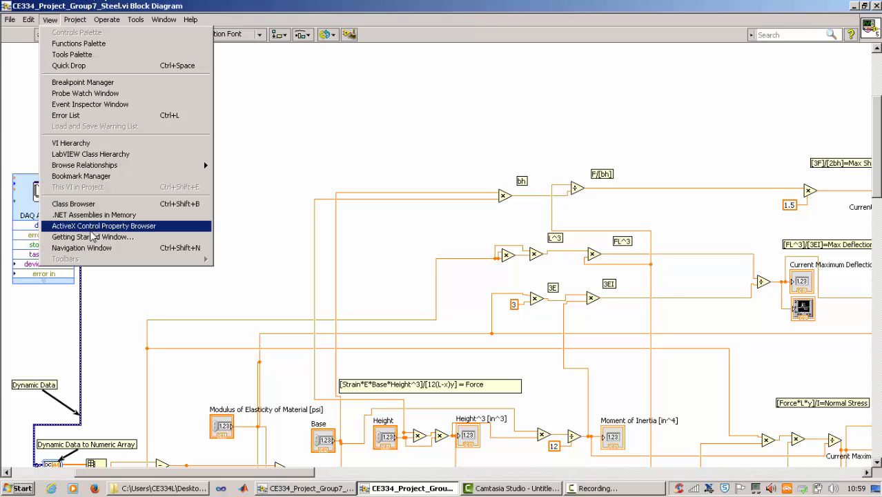
mouse_move(80, 248)
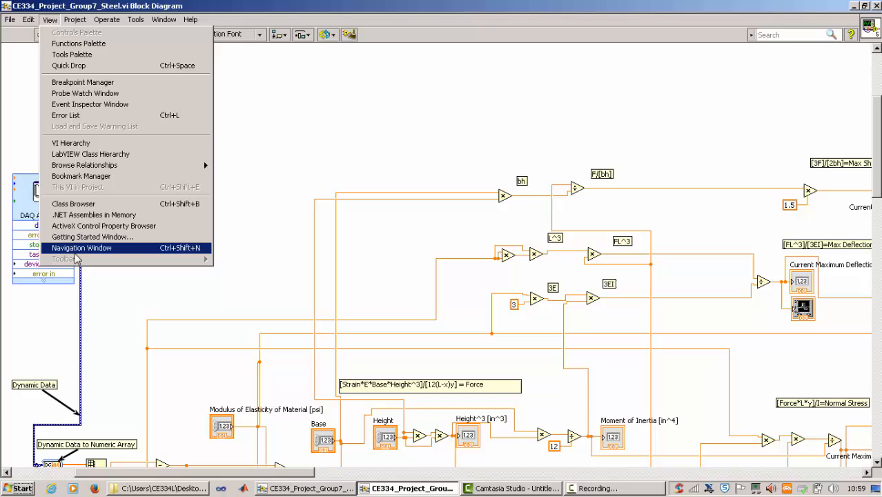
Step: Show the Navigation window overview of the whole block diagram and its processing loops
click(80, 249)
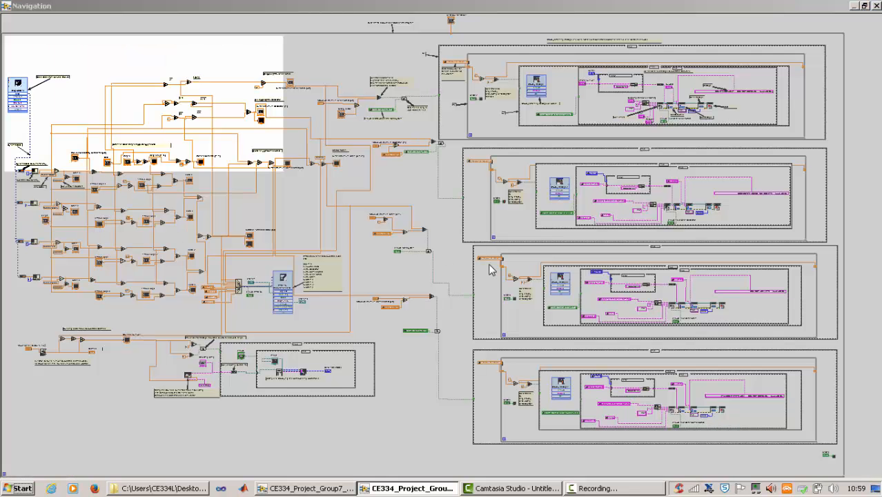
mouse_move(214, 110)
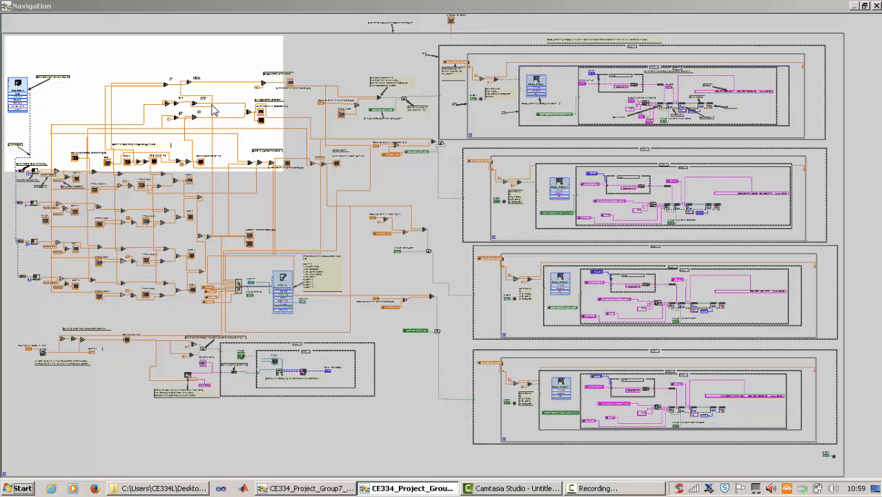
mouse_move(104, 66)
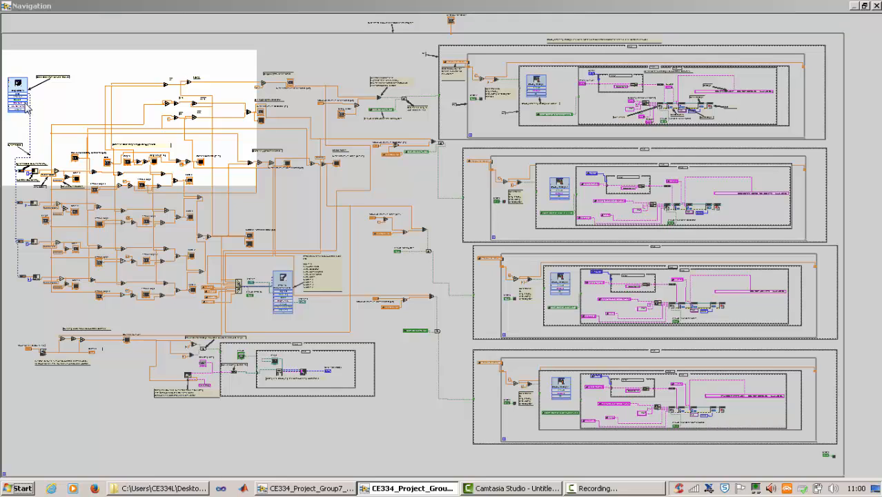
mouse_move(66, 108)
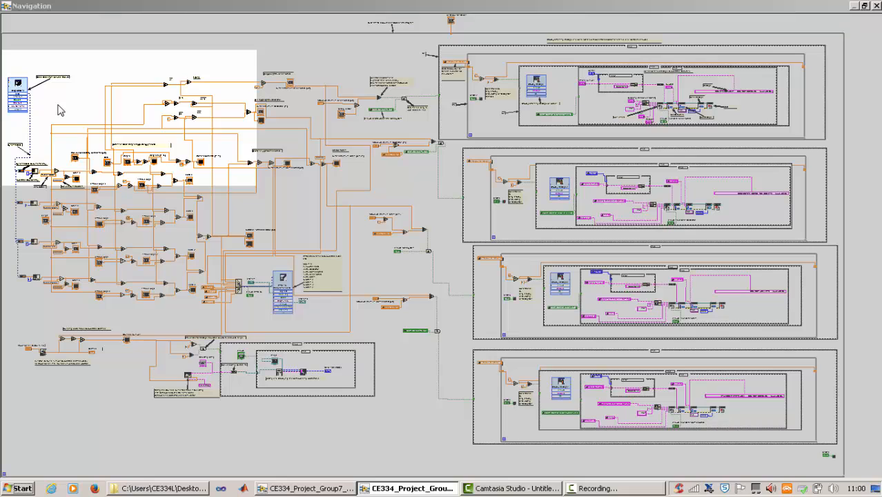
mouse_move(35, 96)
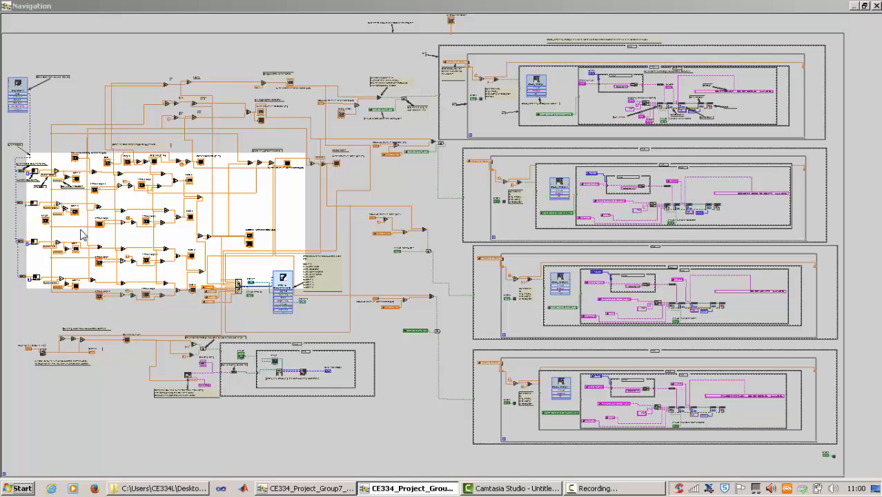
mouse_move(138, 229)
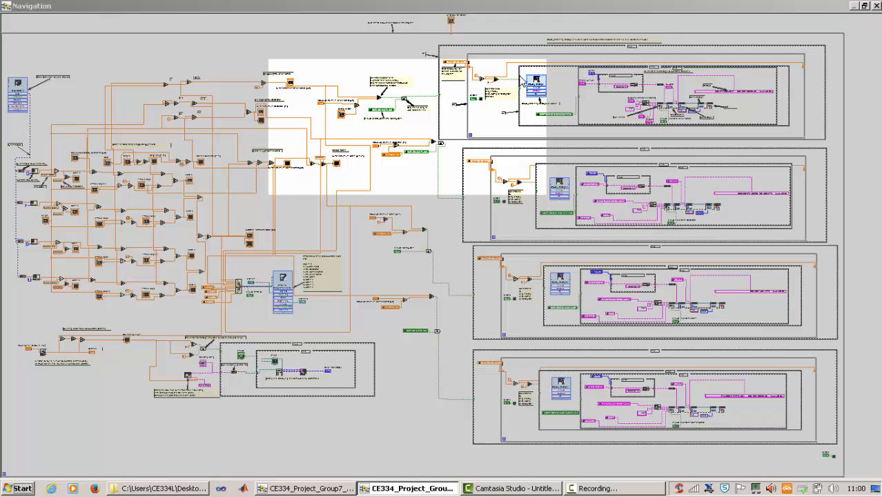
mouse_move(831, 421)
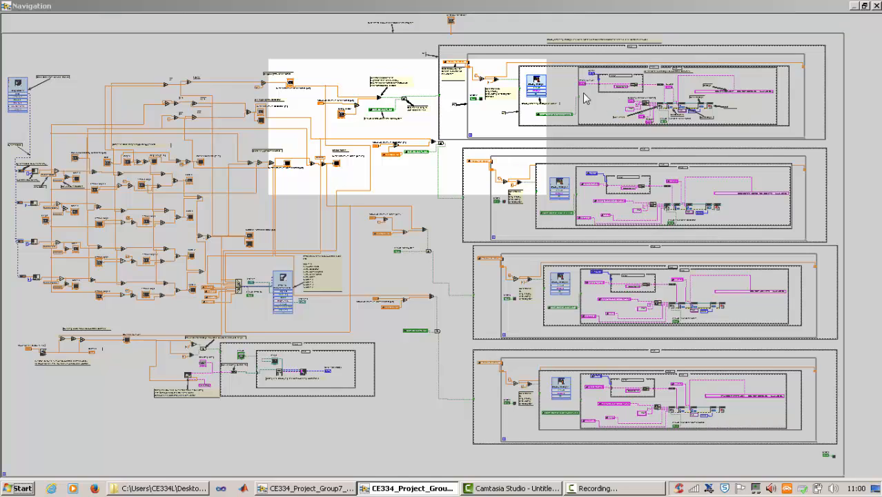
mouse_move(623, 182)
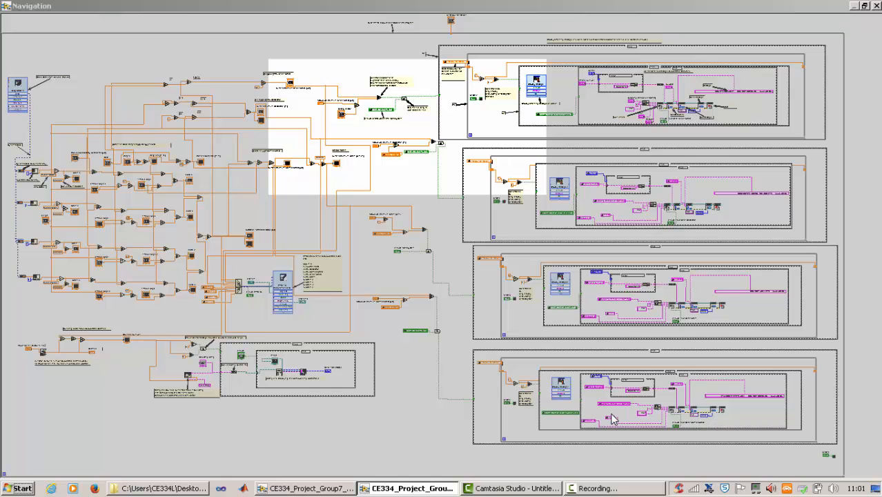
mouse_move(455, 163)
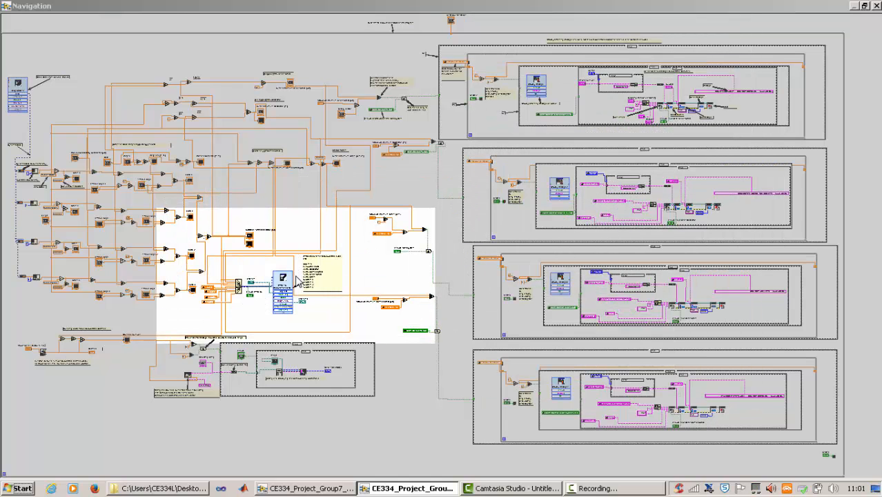
mouse_move(318, 324)
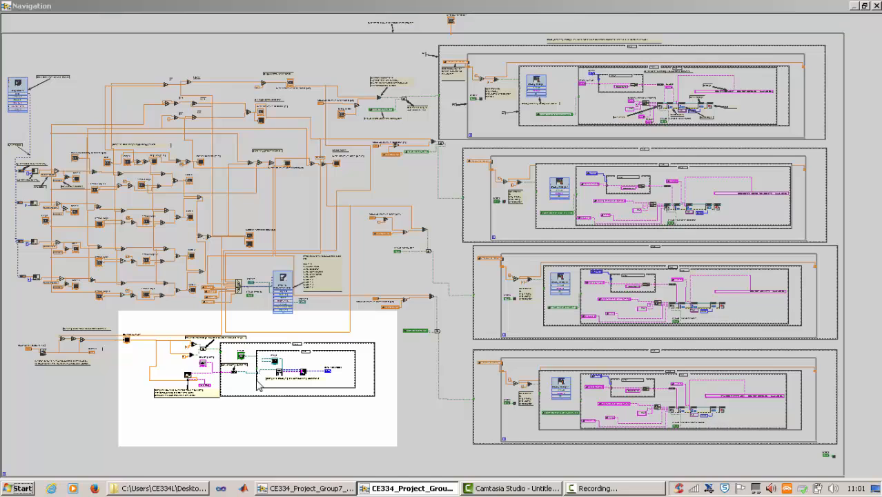
mouse_move(265, 371)
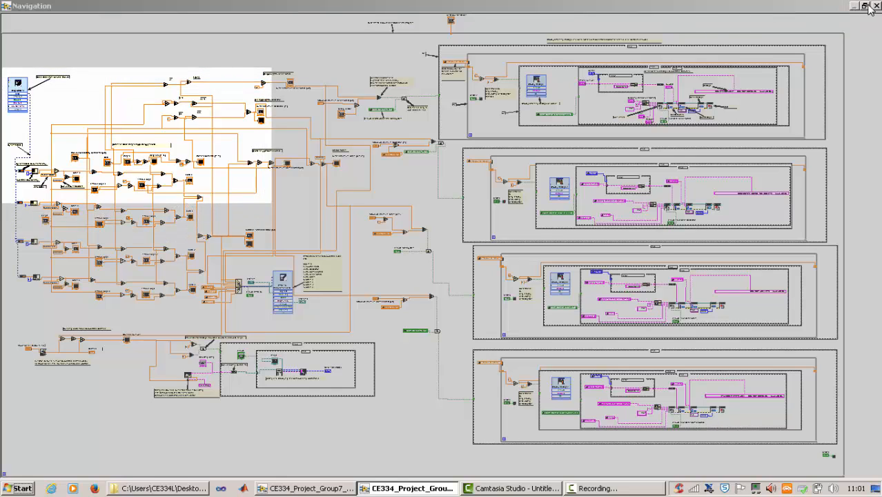
mouse_move(875, 8)
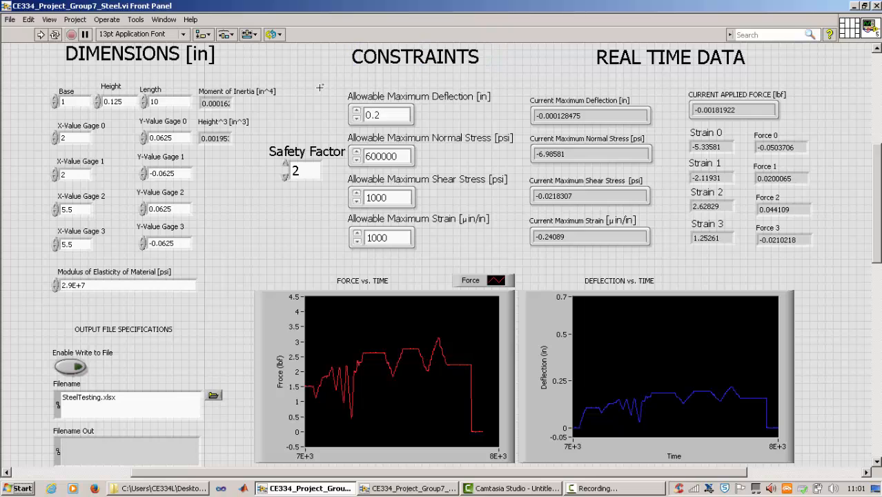
mouse_move(278, 107)
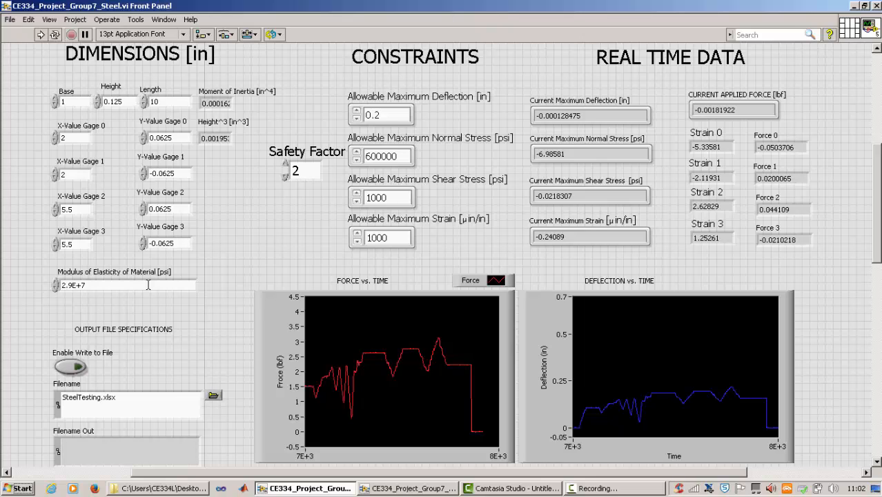
mouse_move(171, 274)
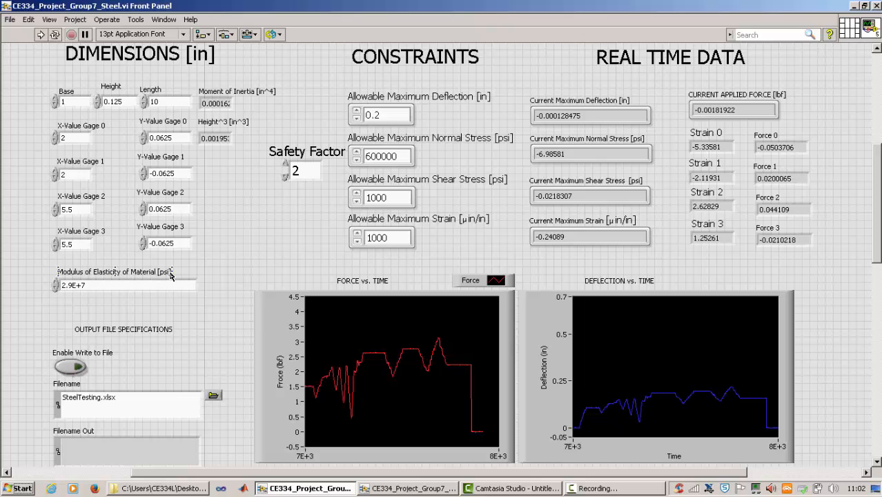
mouse_move(168, 275)
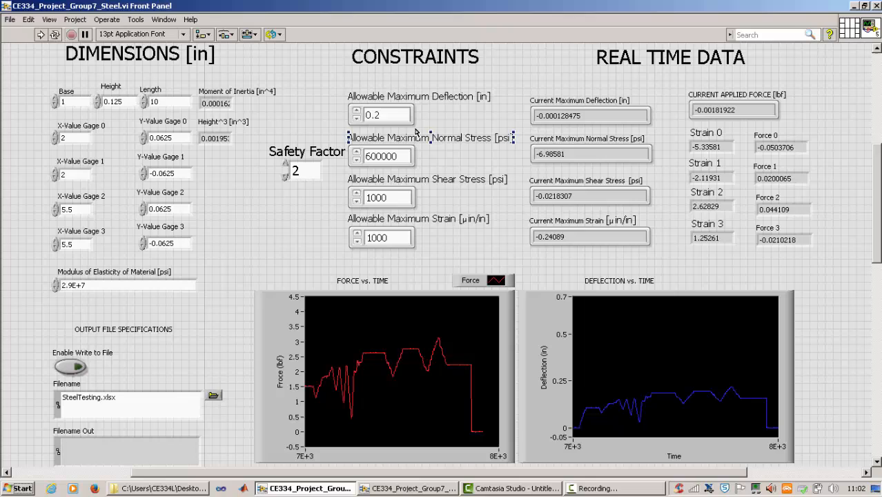
click(304, 171)
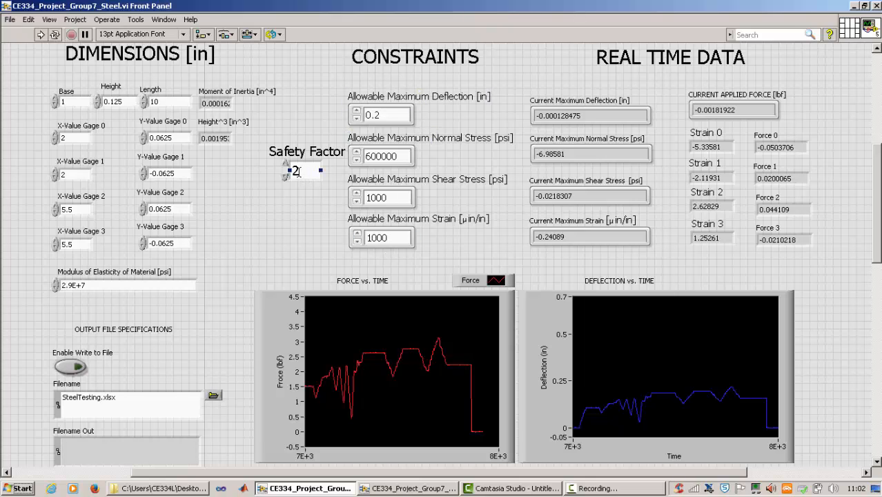
click(386, 114)
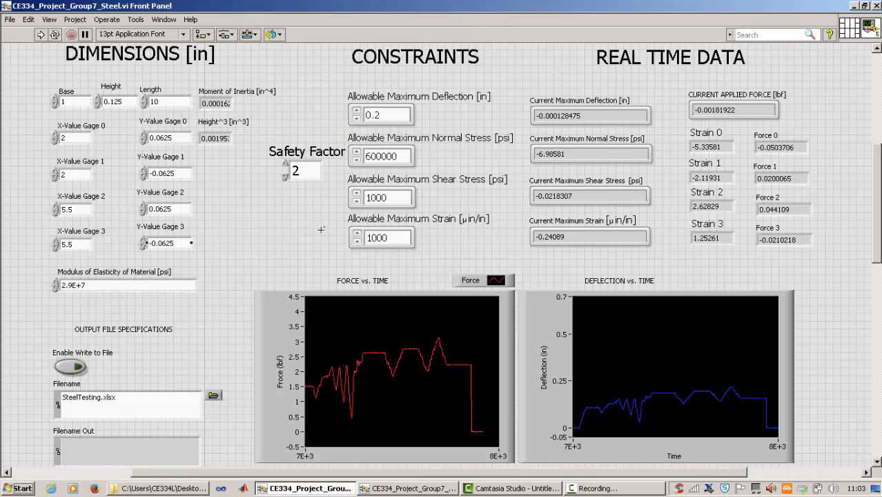
Step: Run the steel-beam strain VI so it starts acquiring live data
click(590, 153)
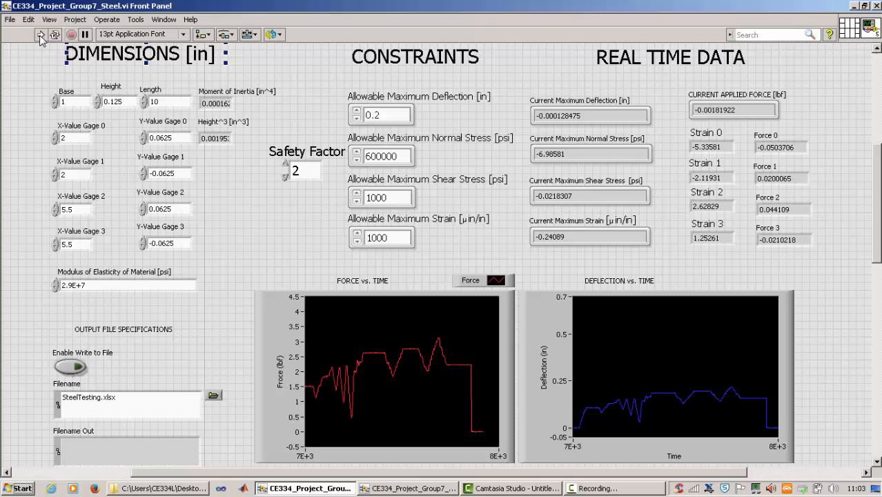
mouse_move(40, 36)
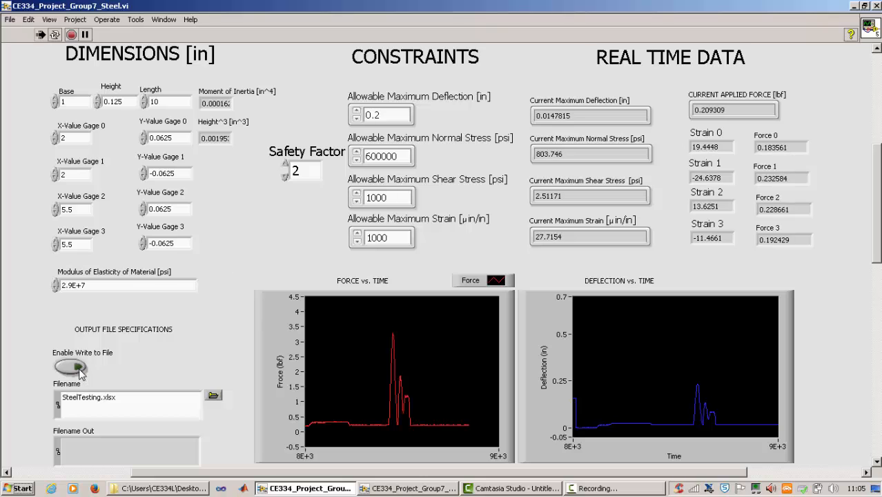
Step: Switch on Enable Write to File so data saves to SteelTesting.xlsx and its path appears
click(70, 367)
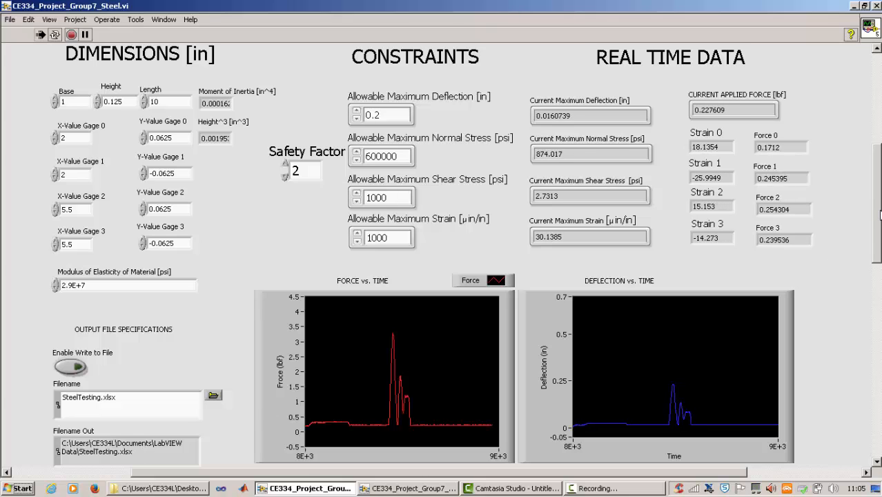
Step: Scroll the front panel down to the REAL TIME MODEL beam stress section
scroll(down, 3)
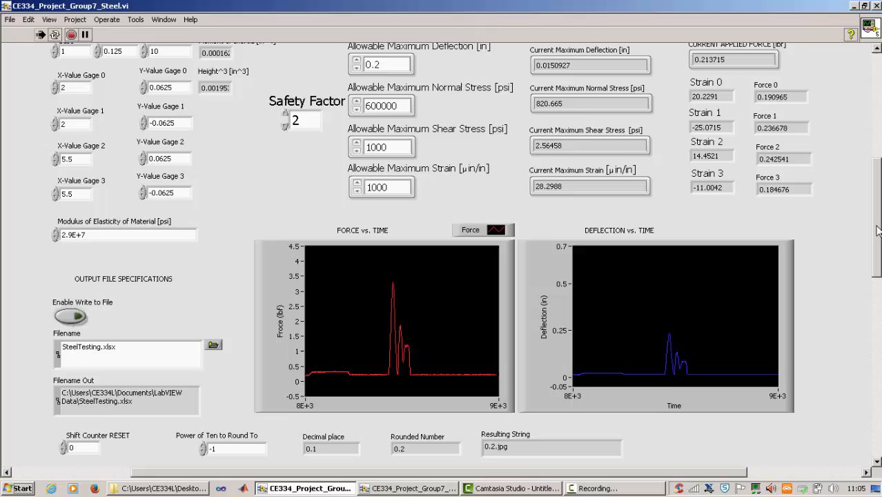
scroll(down, 3)
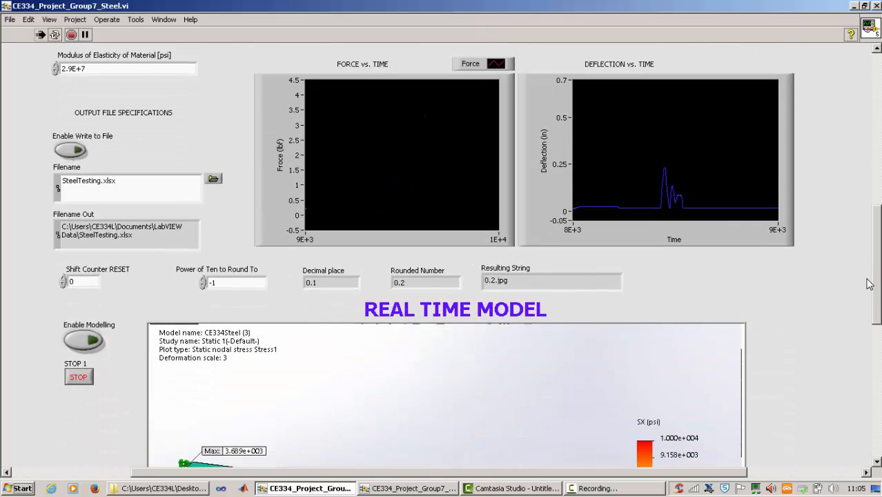
scroll(down, 3)
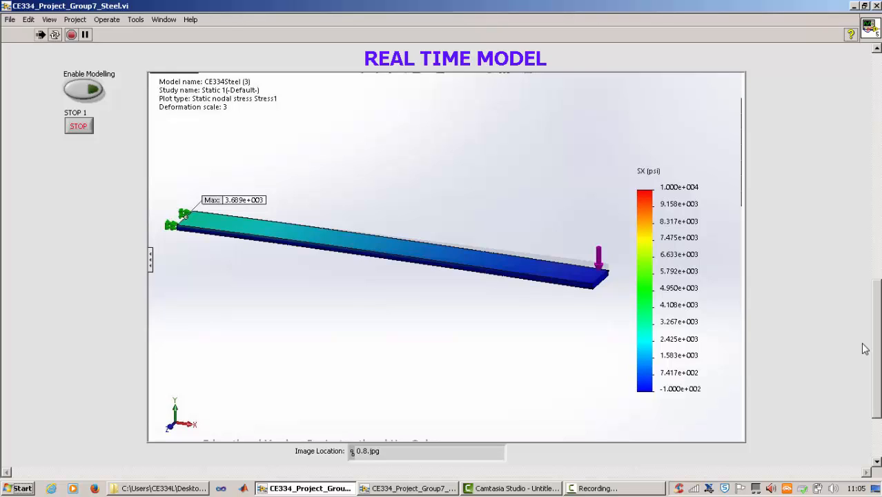
mouse_move(742, 329)
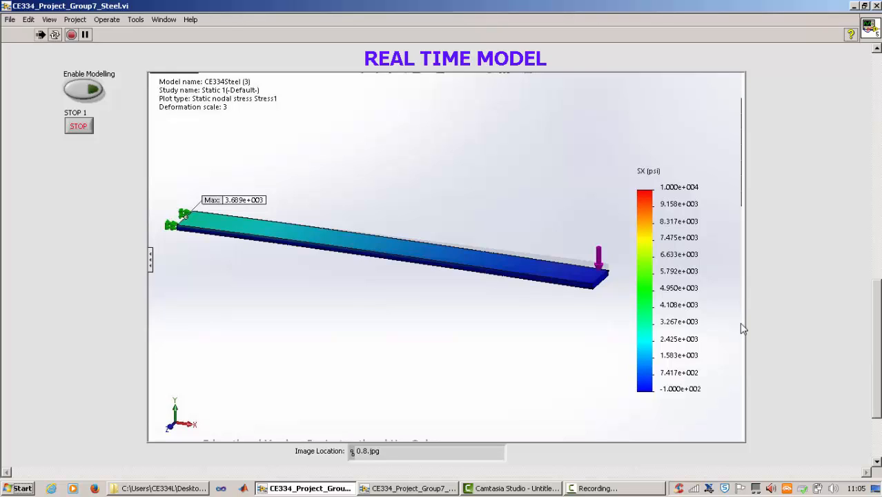
mouse_move(673, 405)
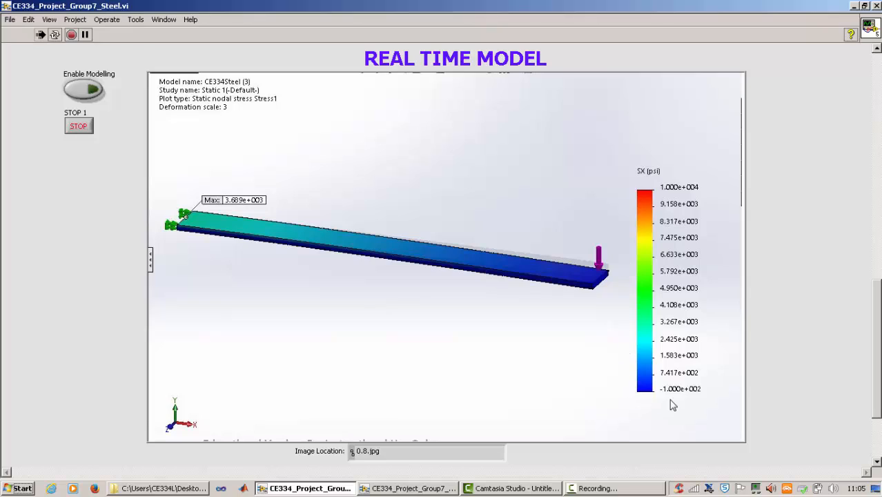
mouse_move(646, 397)
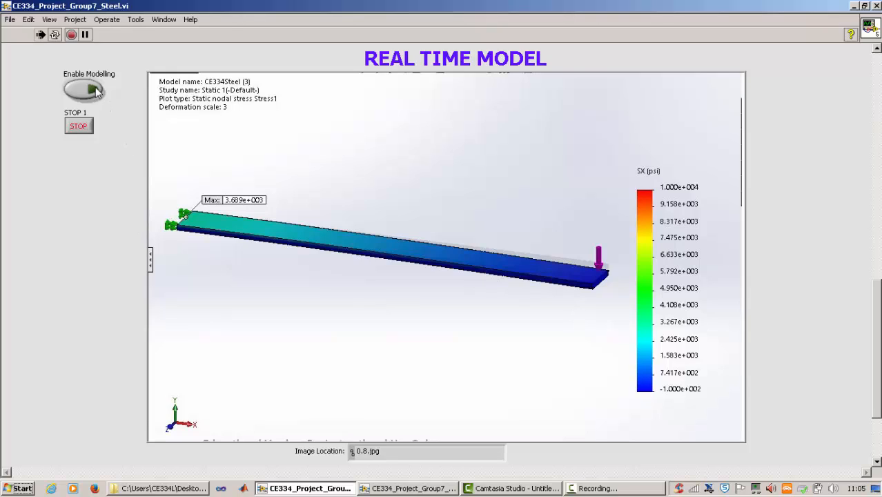
Step: Switch on Enable Modelling so the beam stress plot refreshes for the current load
click(82, 89)
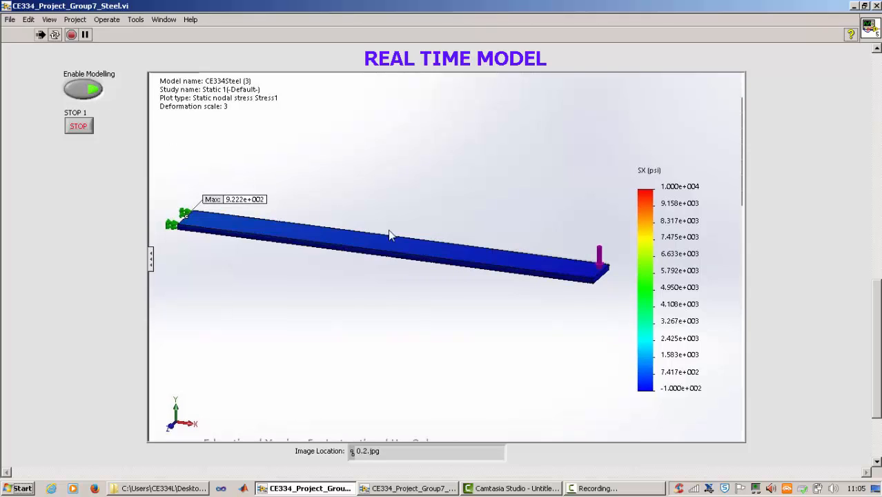
mouse_move(583, 293)
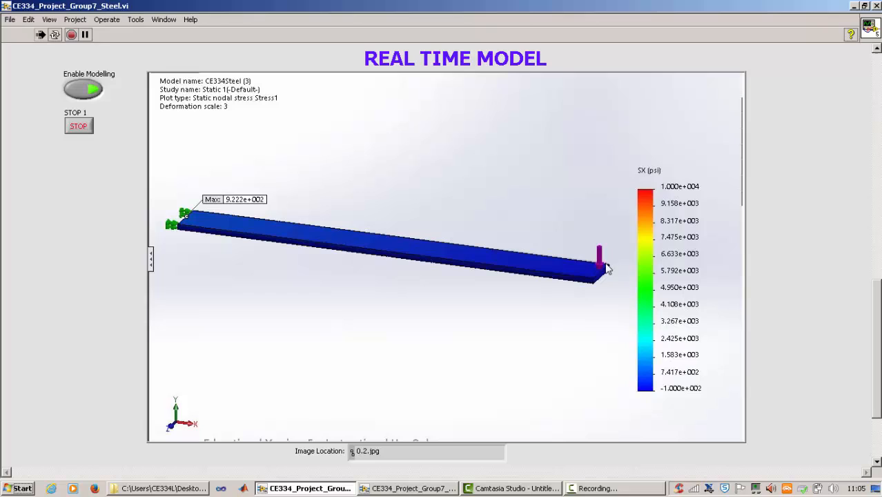
mouse_move(336, 340)
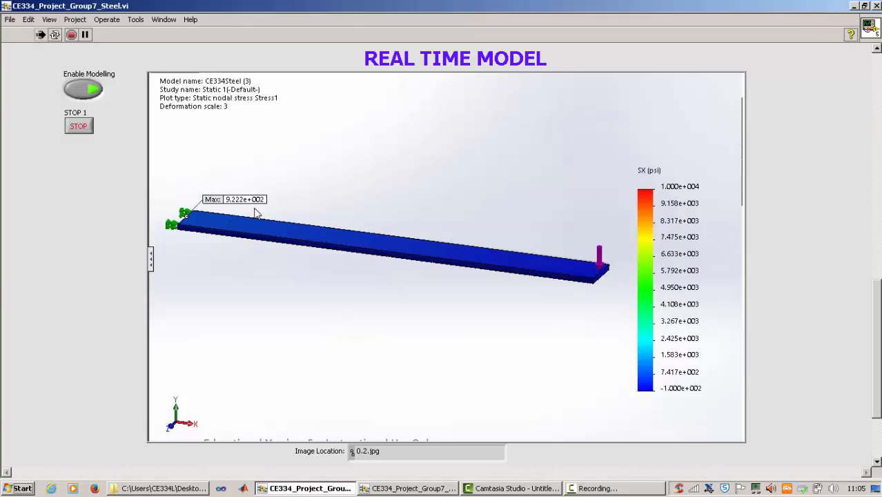
mouse_move(646, 232)
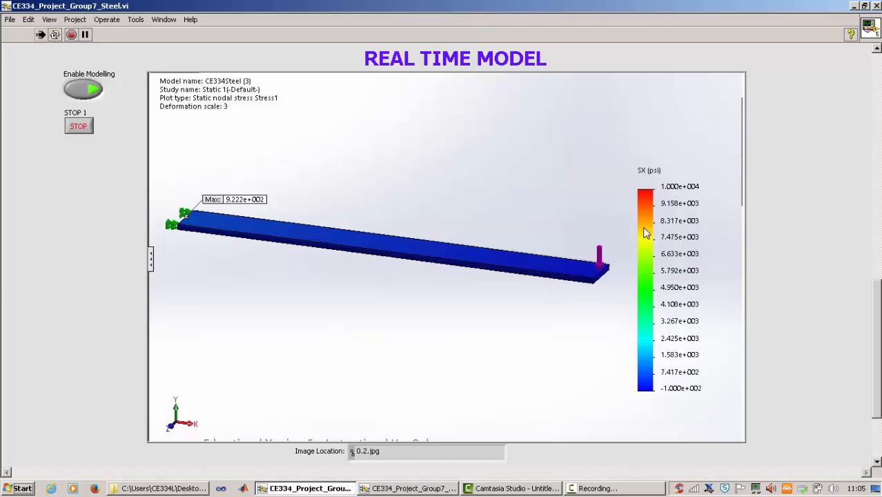
mouse_move(582, 359)
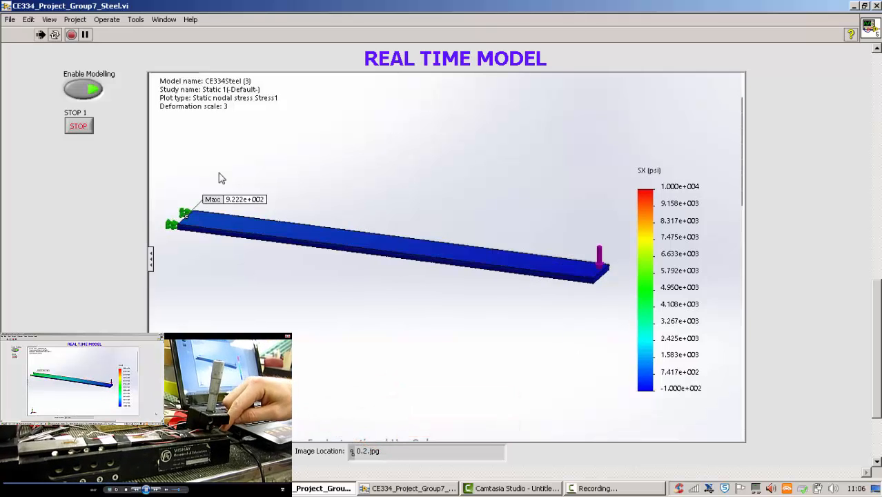
Step: Switch Enable Modelling off again, leaving the low-stress beam image displayed
click(82, 89)
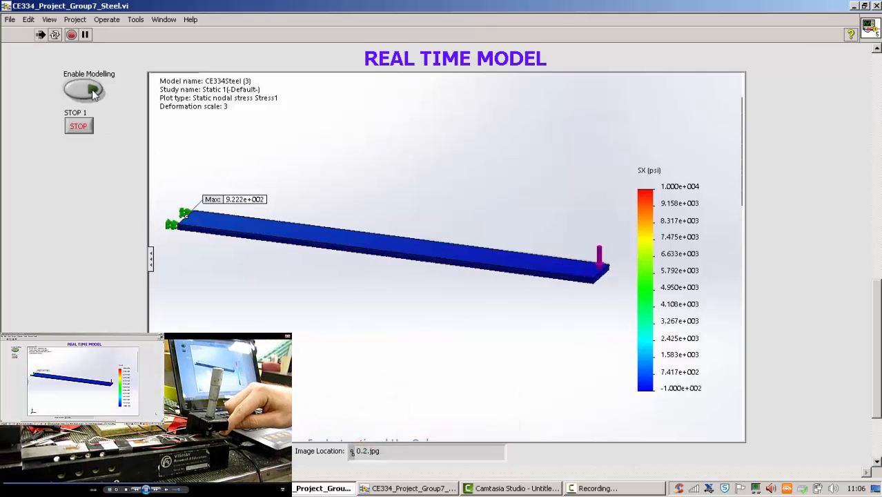
click(83, 90)
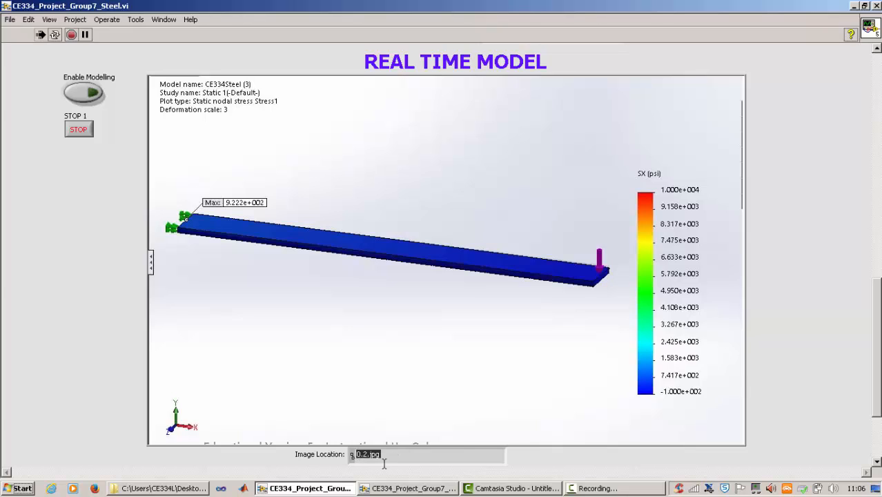
mouse_move(549, 464)
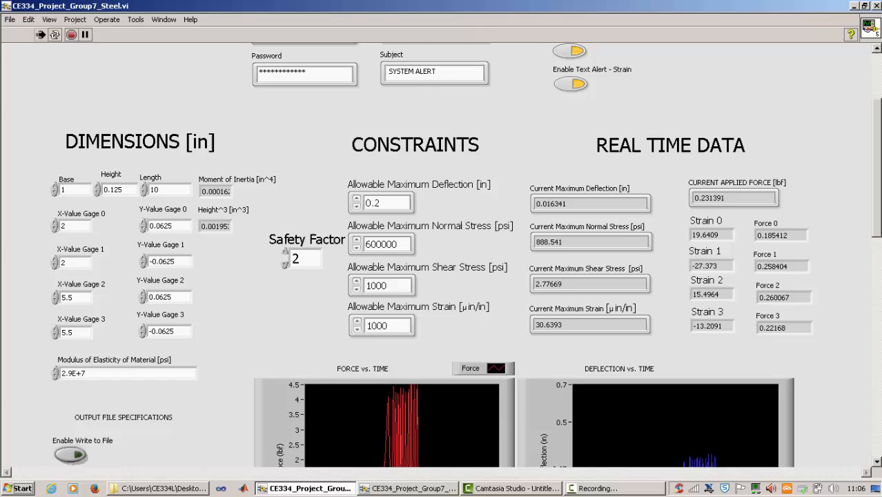
Step: Scroll the front panel to the SPECIFICATIONS FOR ALERT SYSTEM above the beam dimensions
scroll(down, 3)
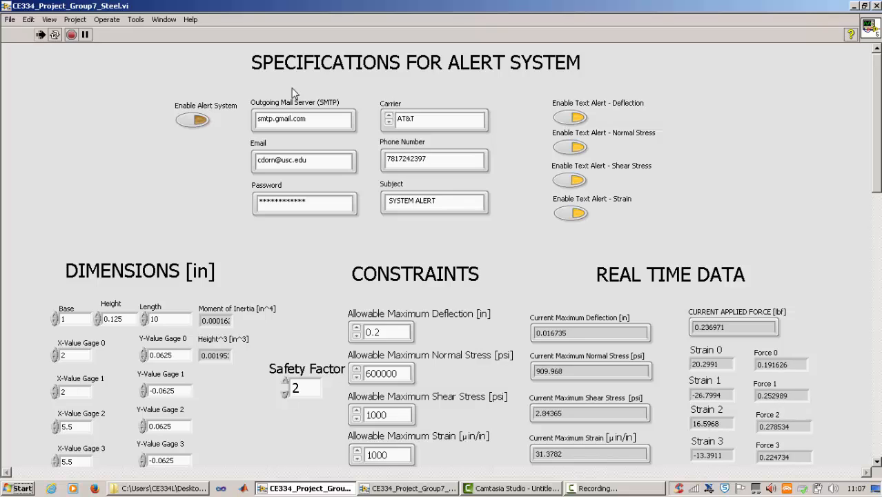
mouse_move(333, 148)
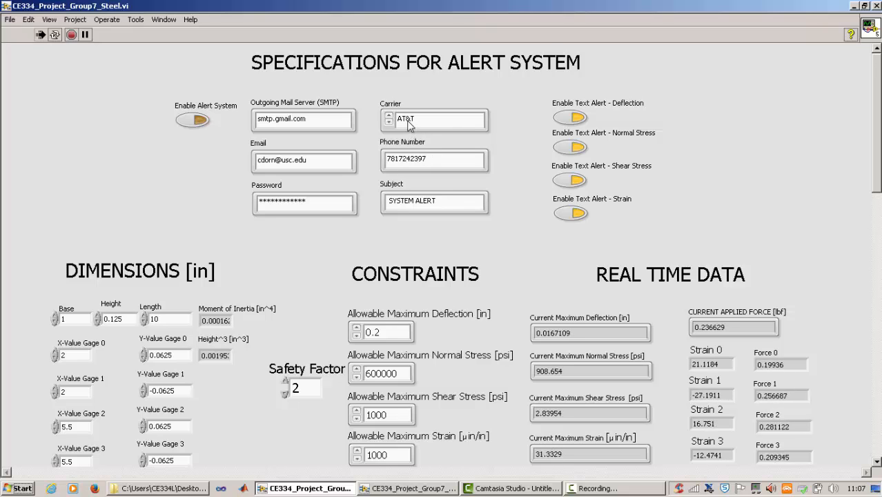
click(433, 119)
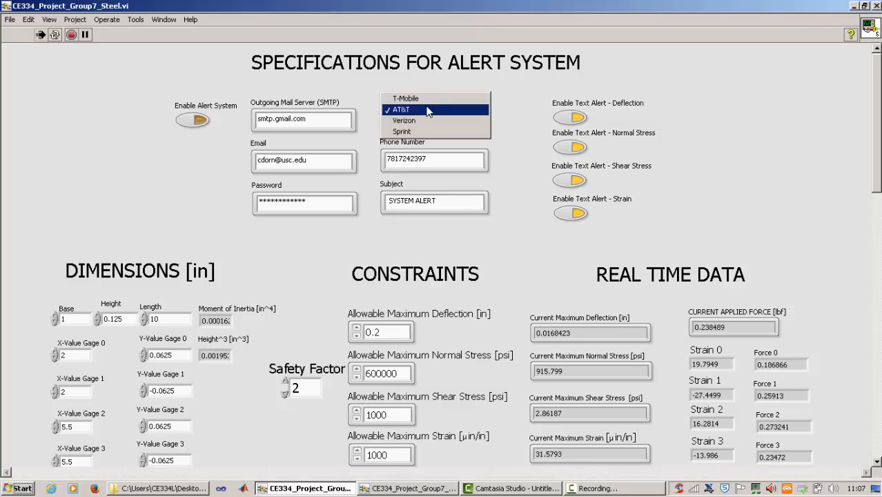
click(401, 109)
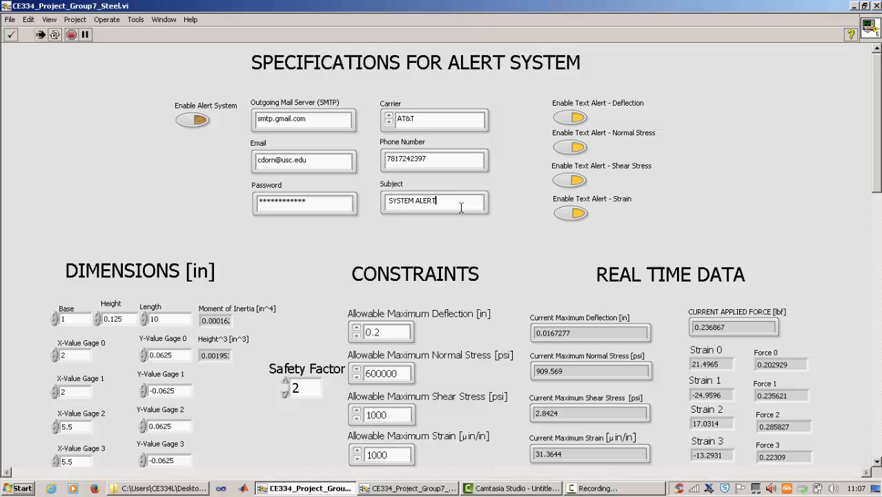
text(mfd)
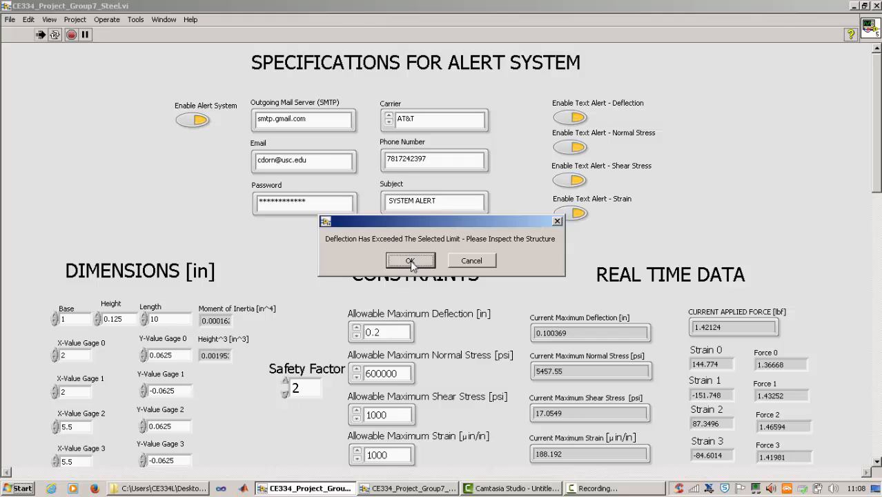
mouse_move(415, 243)
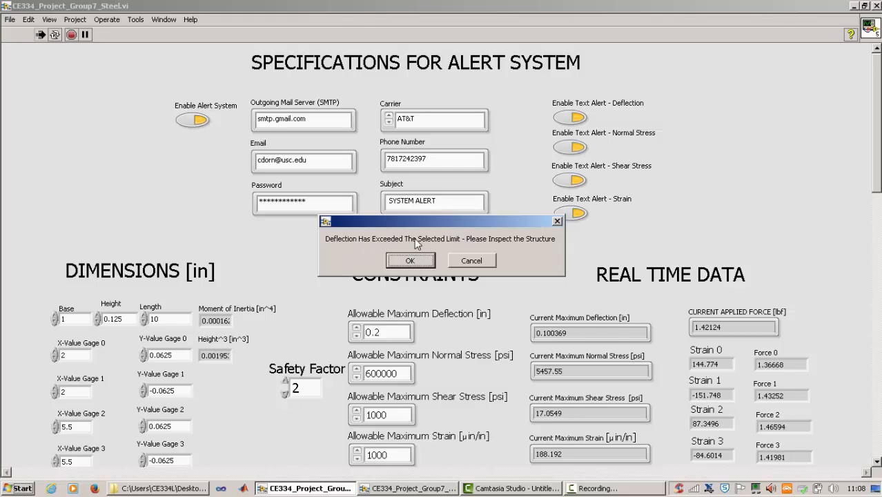
mouse_move(505, 249)
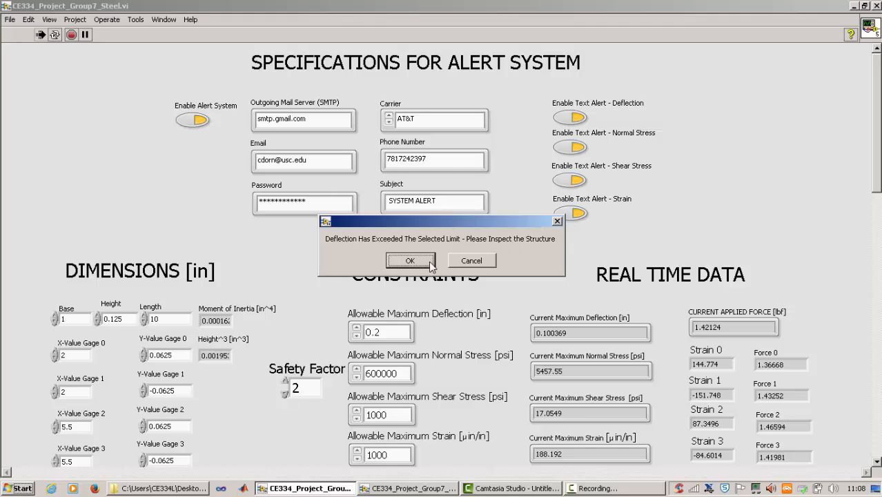
mouse_move(430, 265)
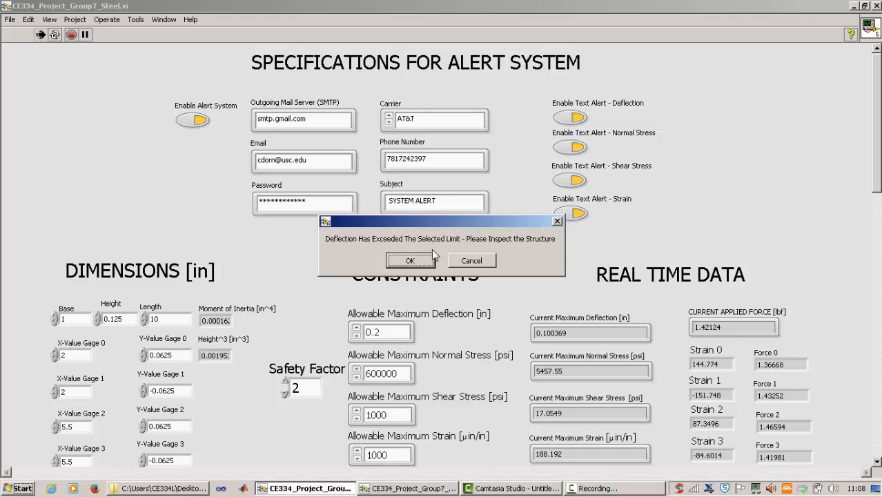
mouse_move(485, 254)
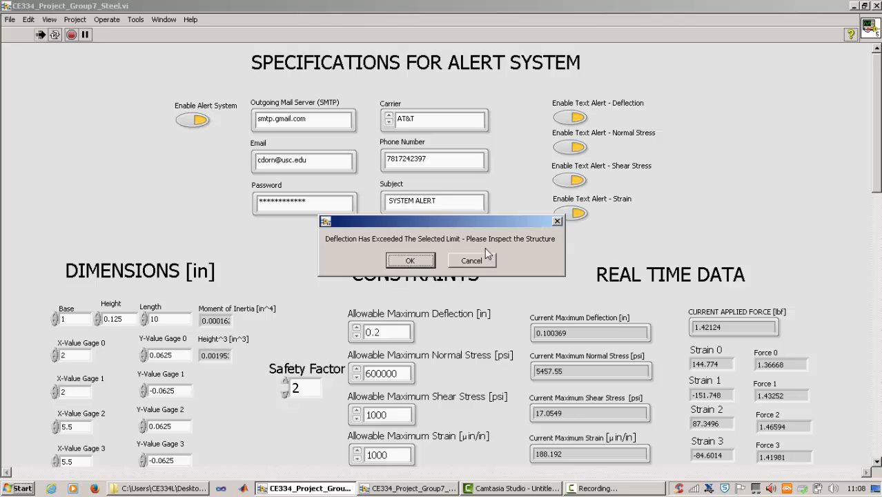